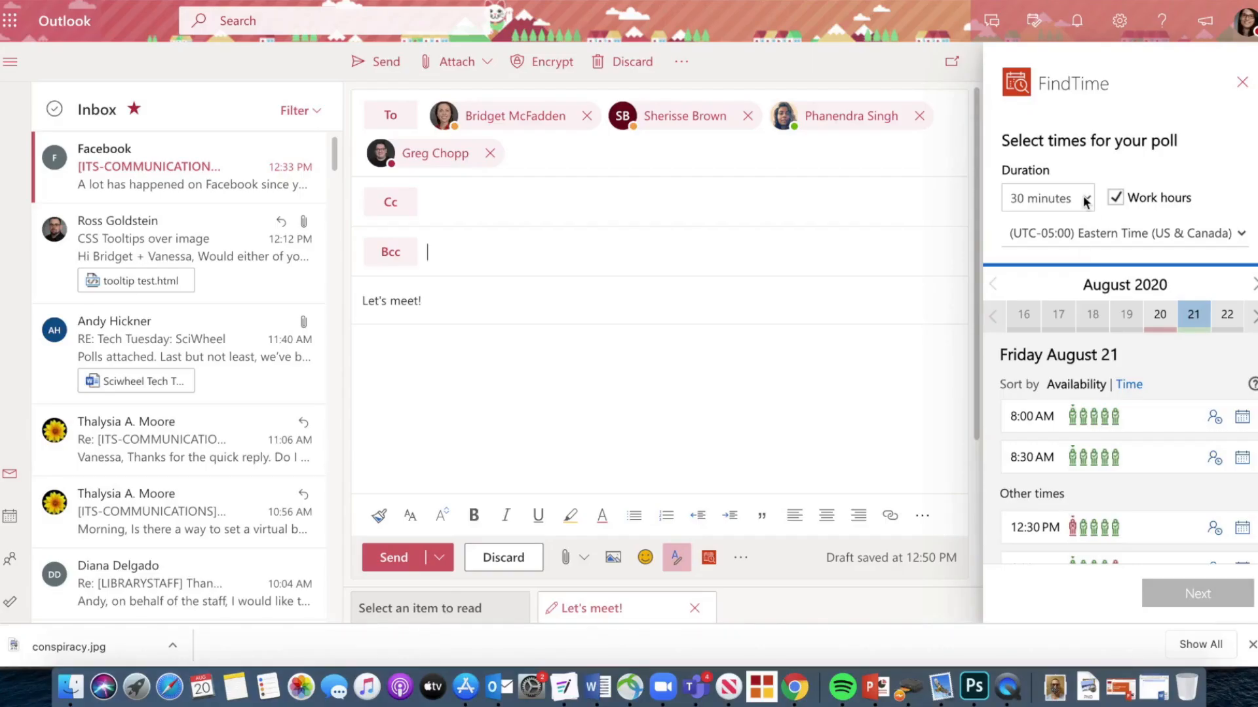
Set the FindTime poll's meeting duration to 1 hour, listing 1-hour slots on September 9 and 10.
click(1047, 197)
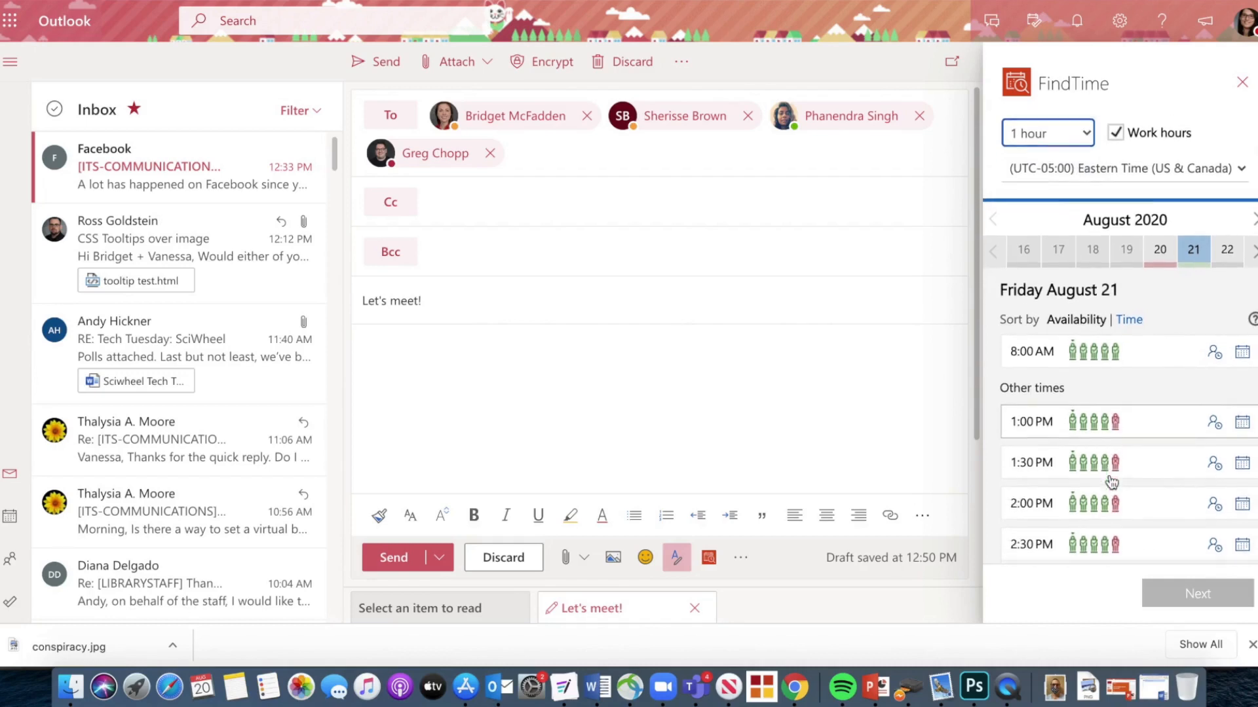
scroll(down, 3)
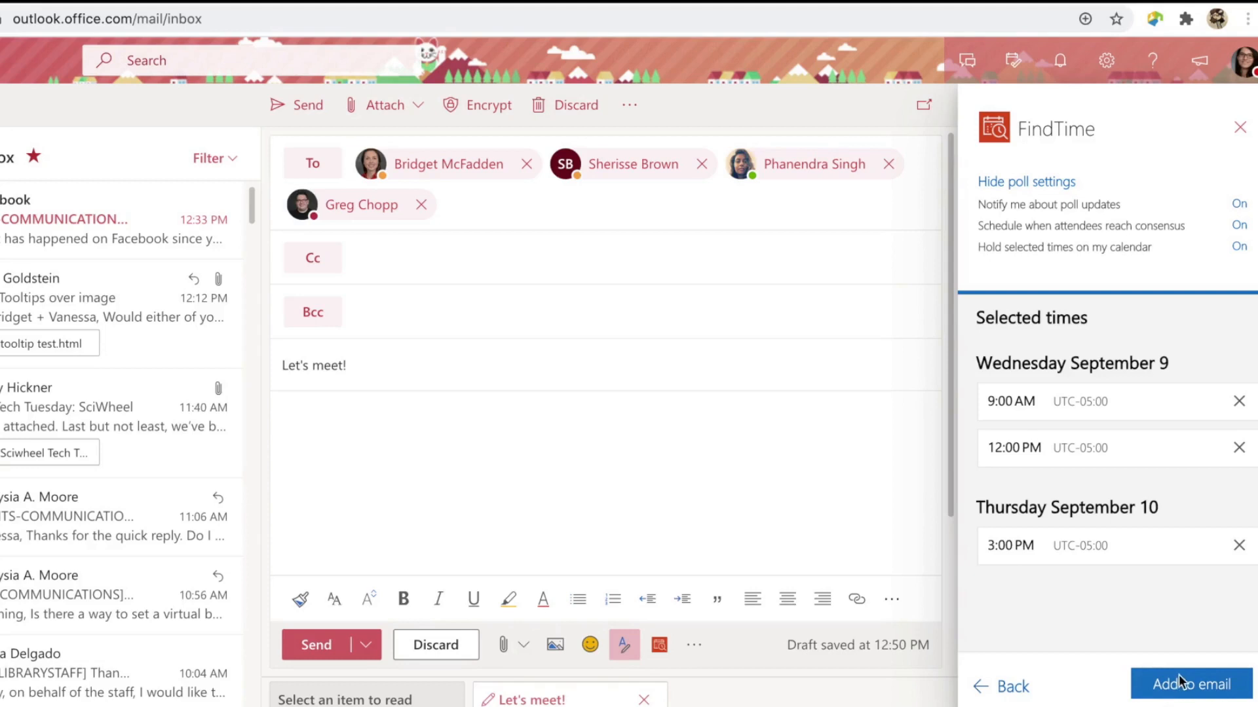
Add the selected poll times (9:00 AM and 12:00 PM Sept 9, 3:00 PM Sept 10) to the email.
click(1190, 683)
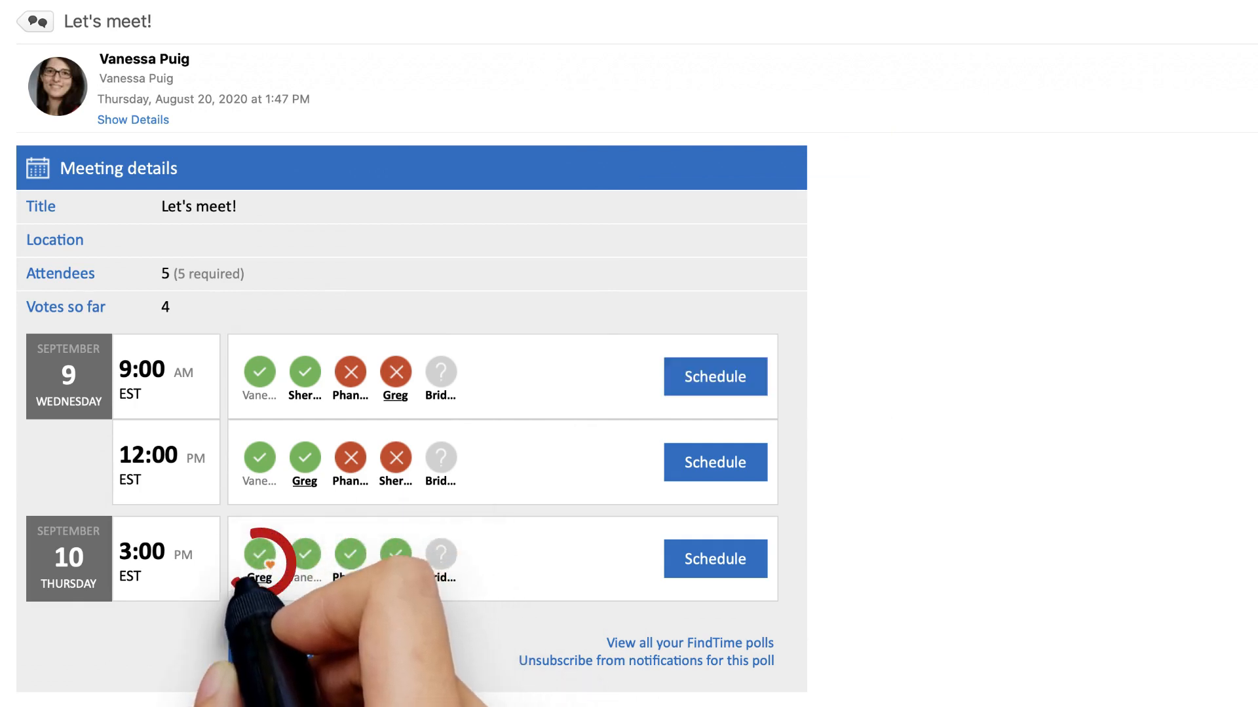
View the consensus notification scheduling 'Let's meet!' for Thursday, September 10 at 3:00 PM.
click(713, 559)
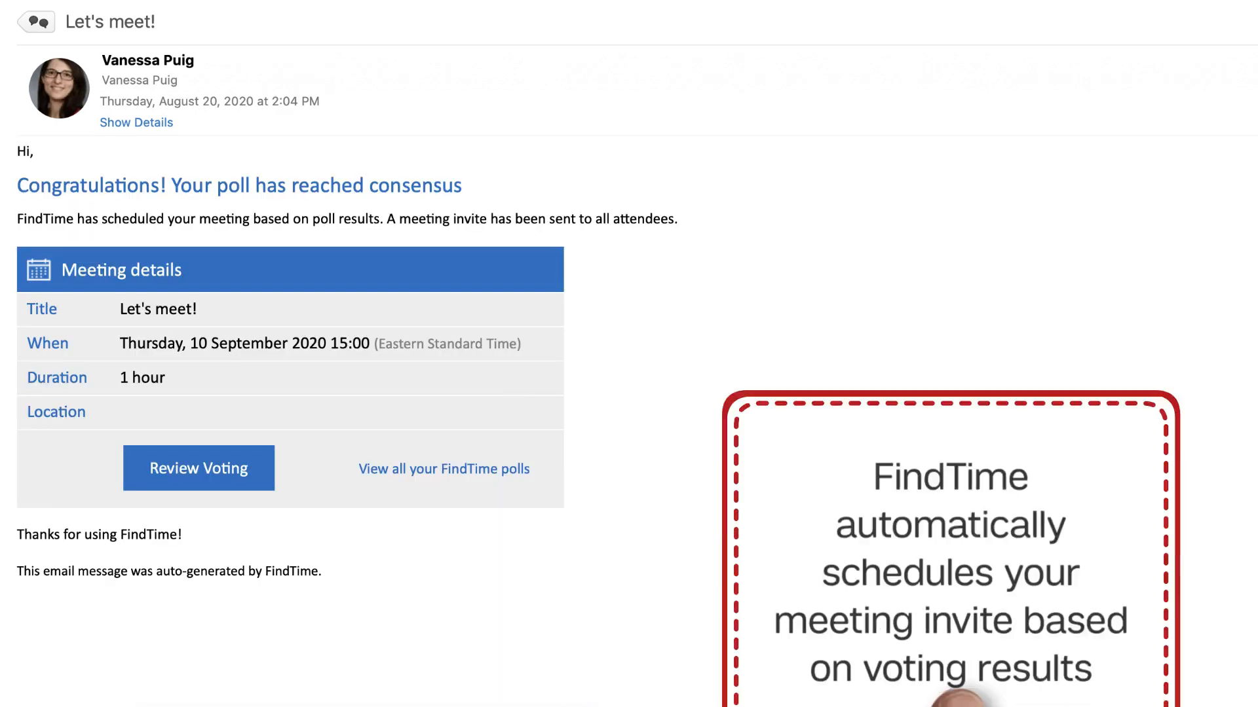
scroll(up, 3)
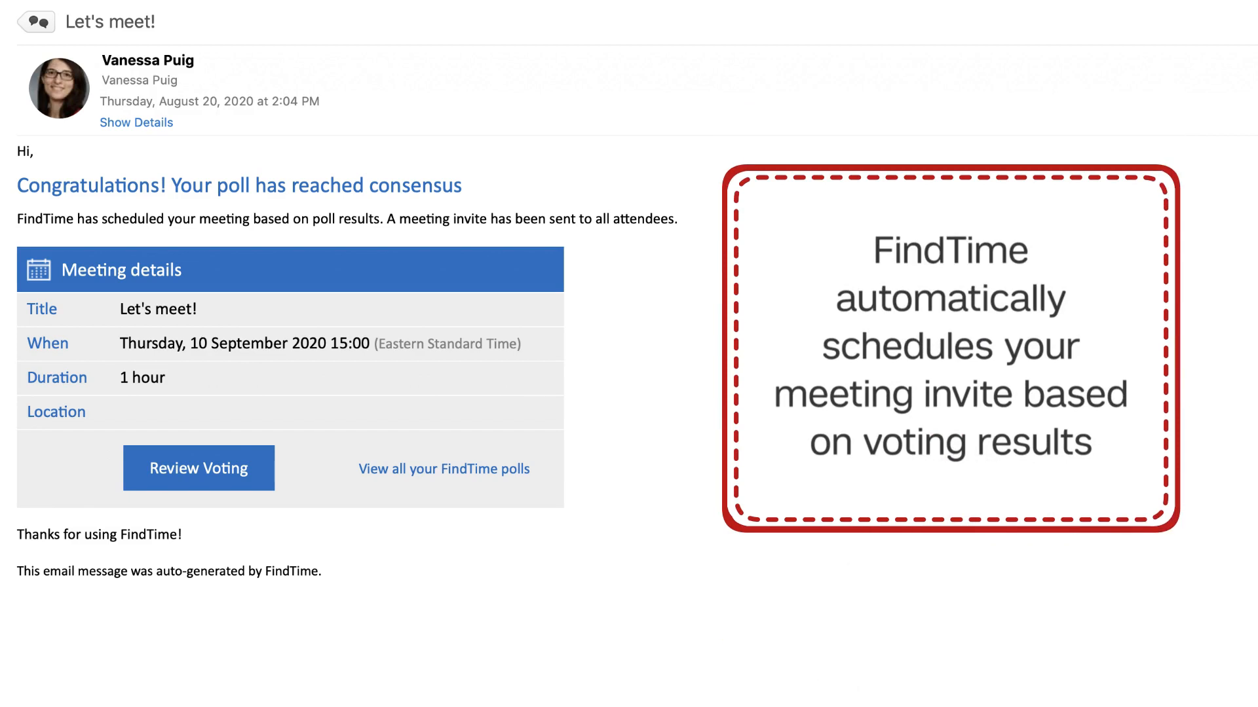